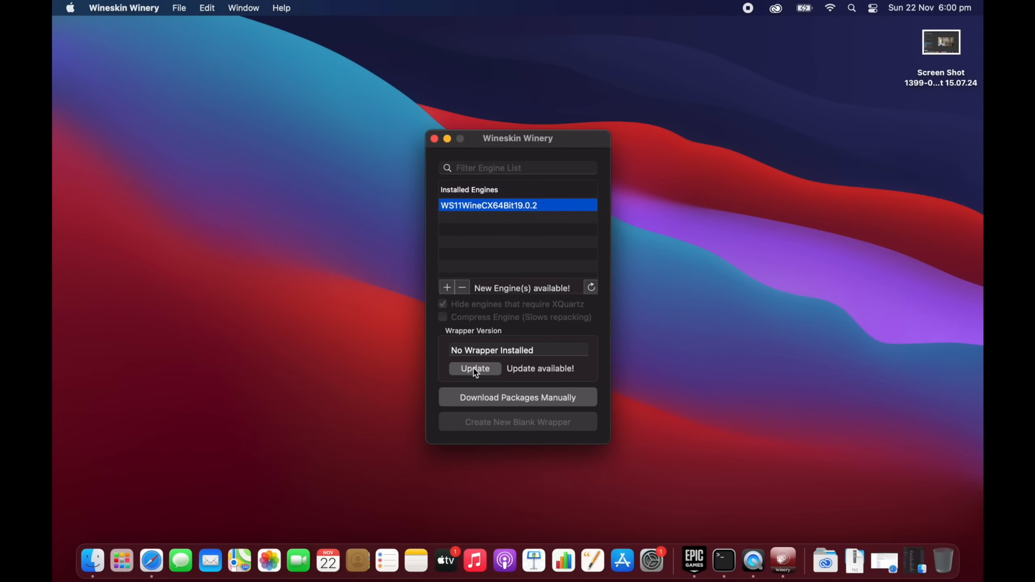
Install the available Wineskin wrapper version update
click(474, 369)
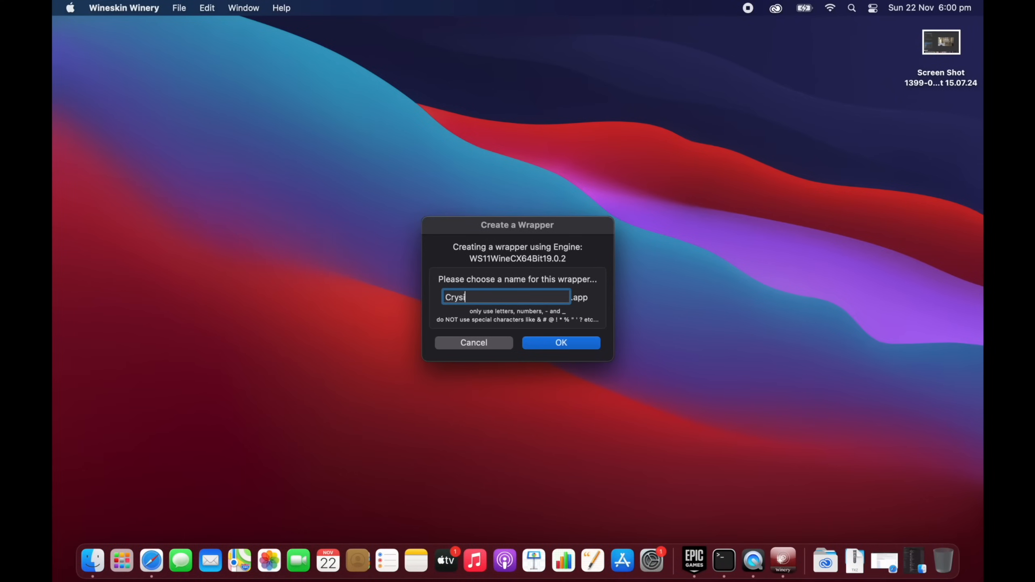
Name the new wrapper 'Crysis', reveal Crysis.app in Finder, and open it
text(s)
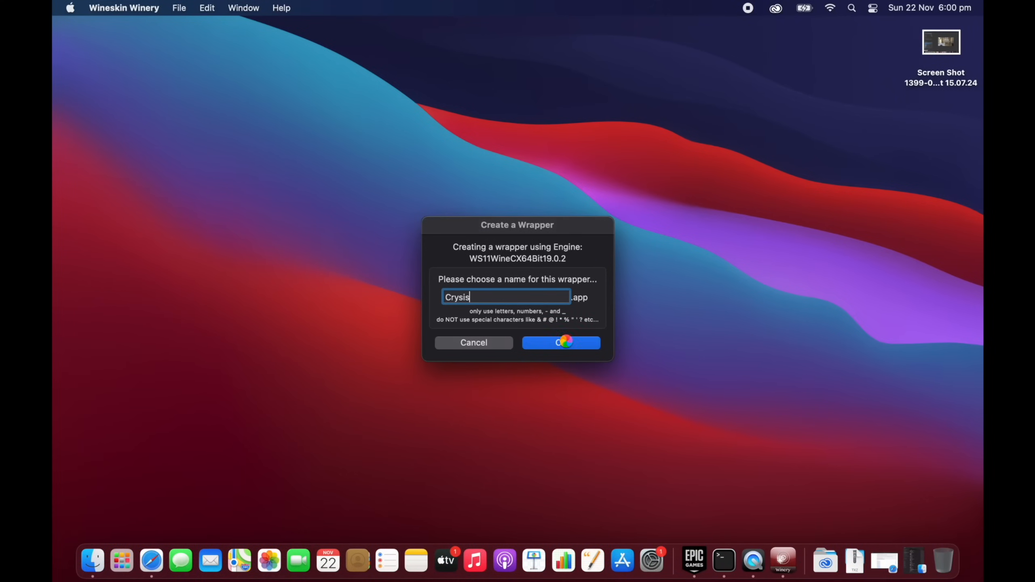
click(560, 342)
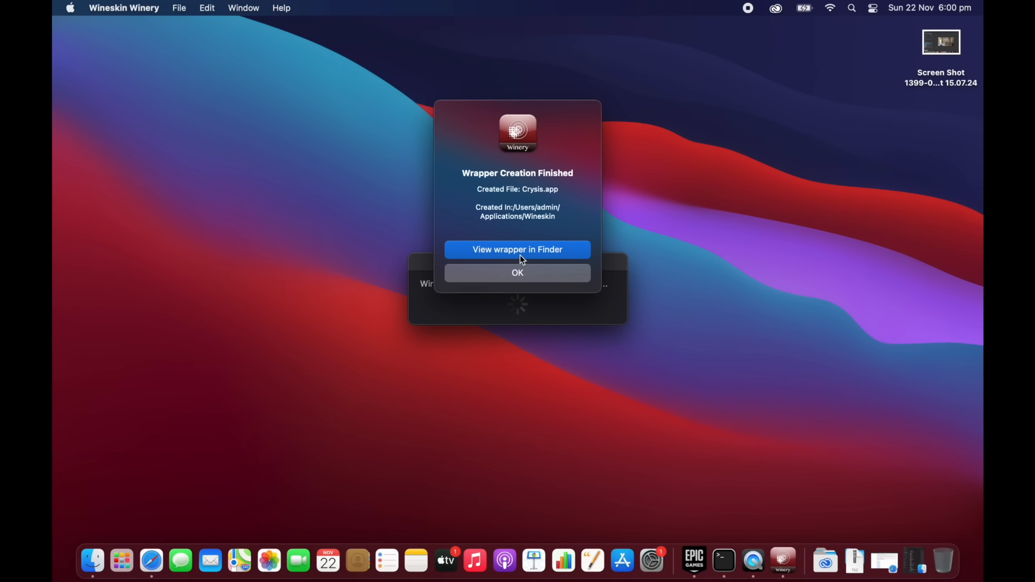
click(517, 250)
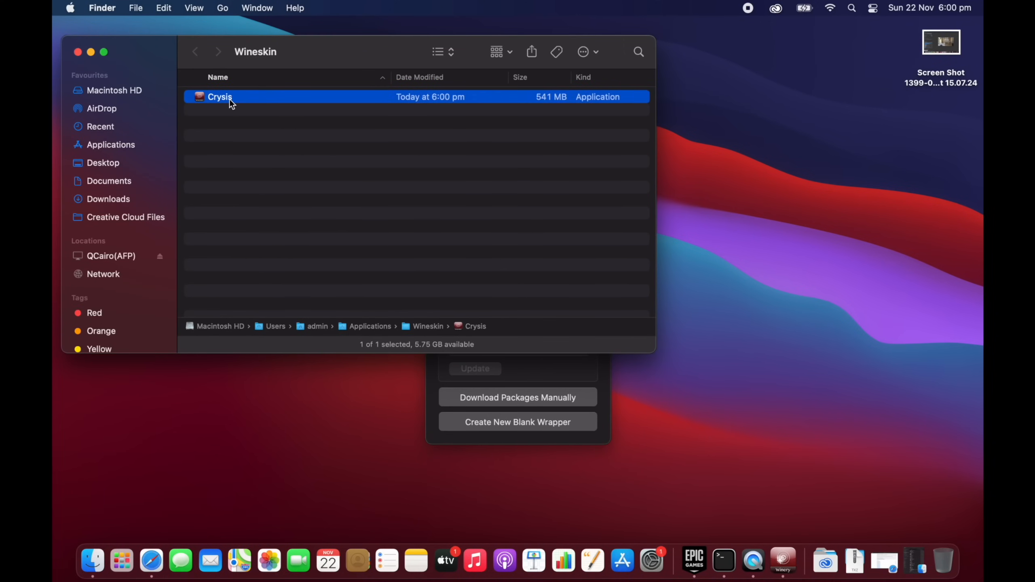
click(518, 422)
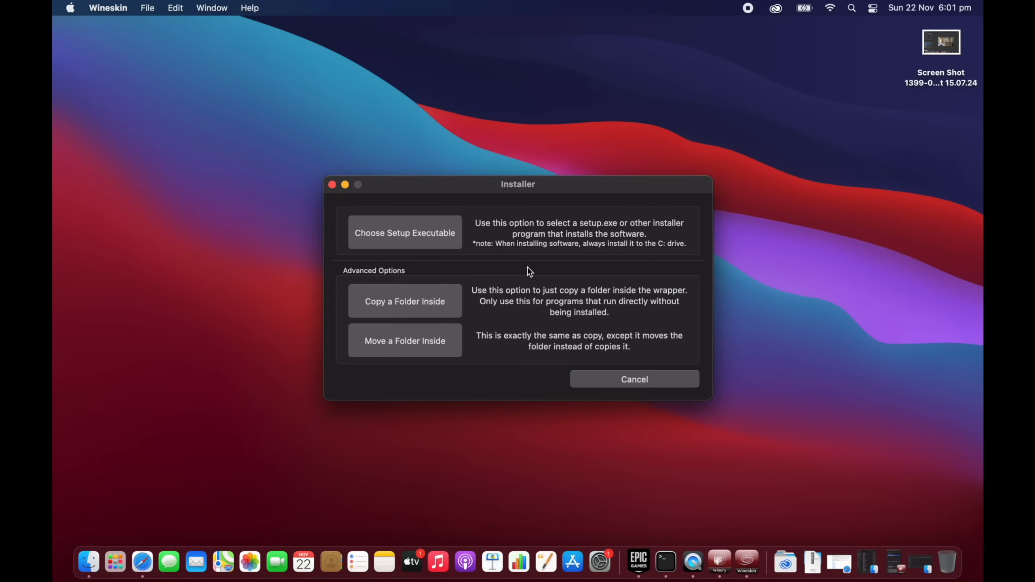
mouse_move(423, 329)
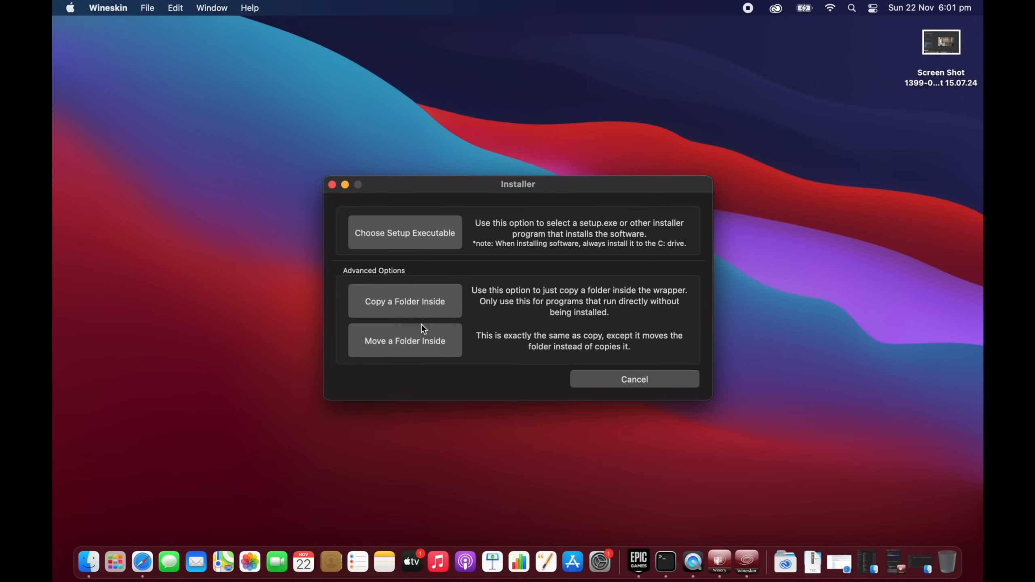